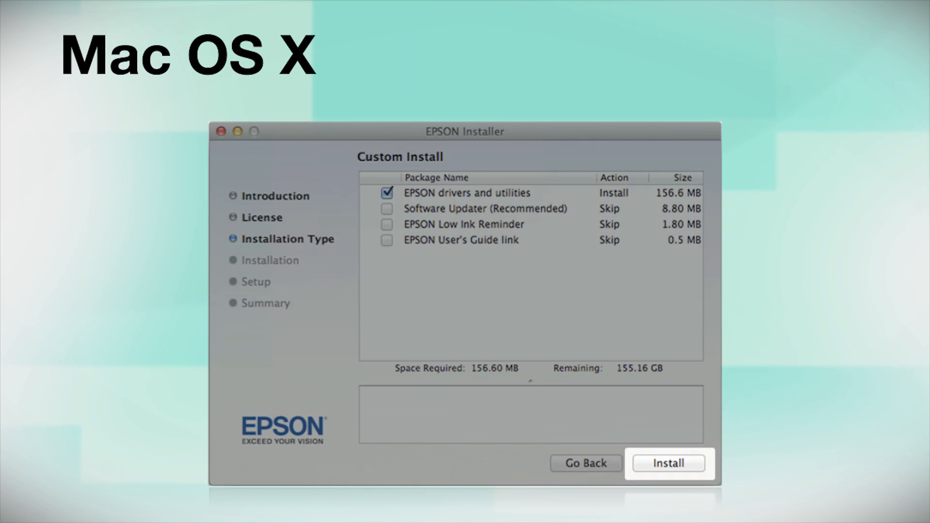
- Install the checked EPSON drivers and utilities from the Custom Install screen
{"action": "left_click", "coordinate": [668, 464]}
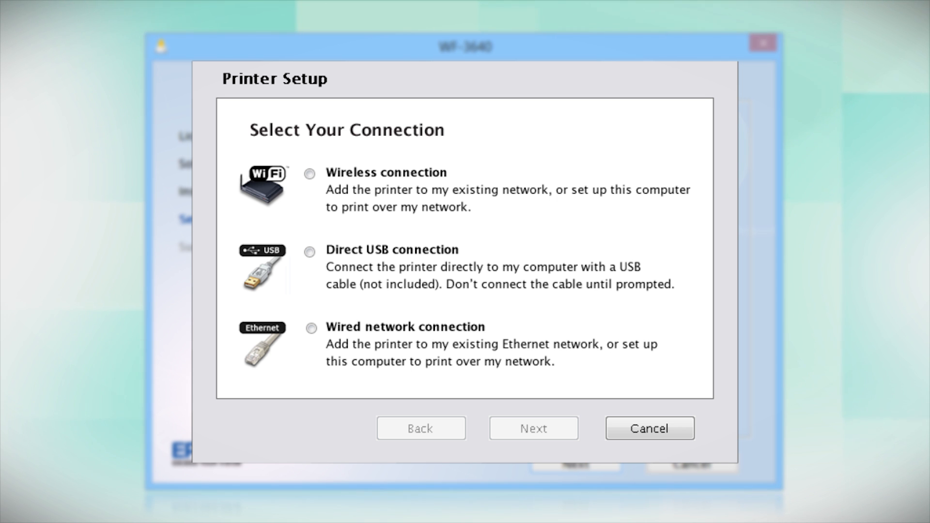
- Choose a wireless connection and first-time printer setup
{"action": "left_click", "coordinate": [310, 174]}
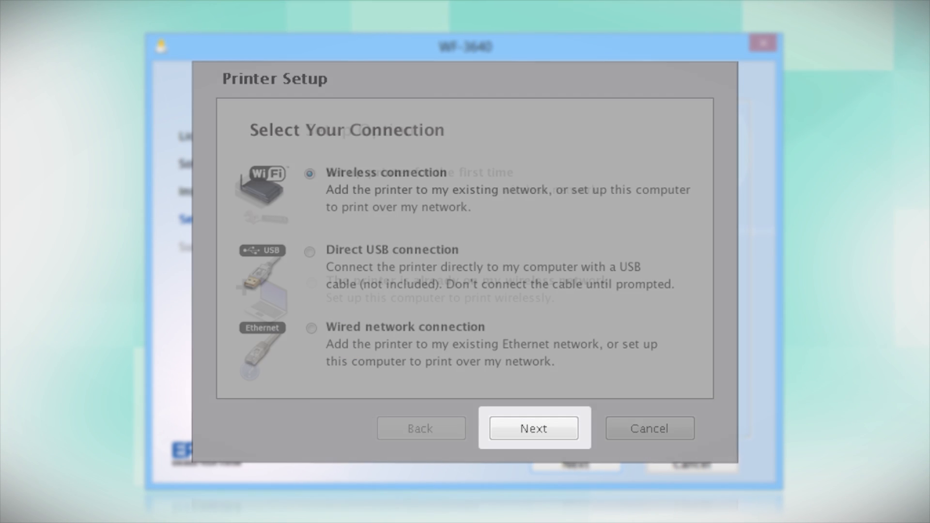
{"action": "left_click", "coordinate": [532, 428]}
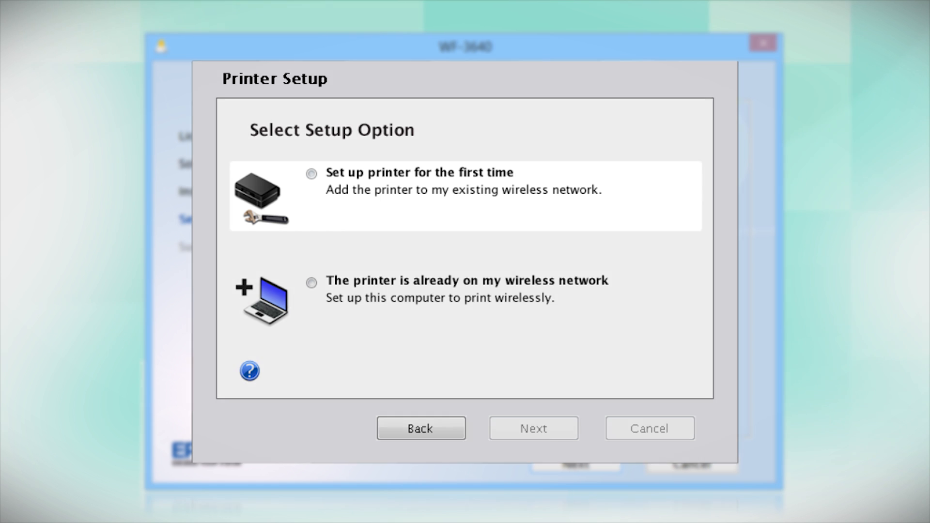
{"action": "left_click", "coordinate": [311, 174]}
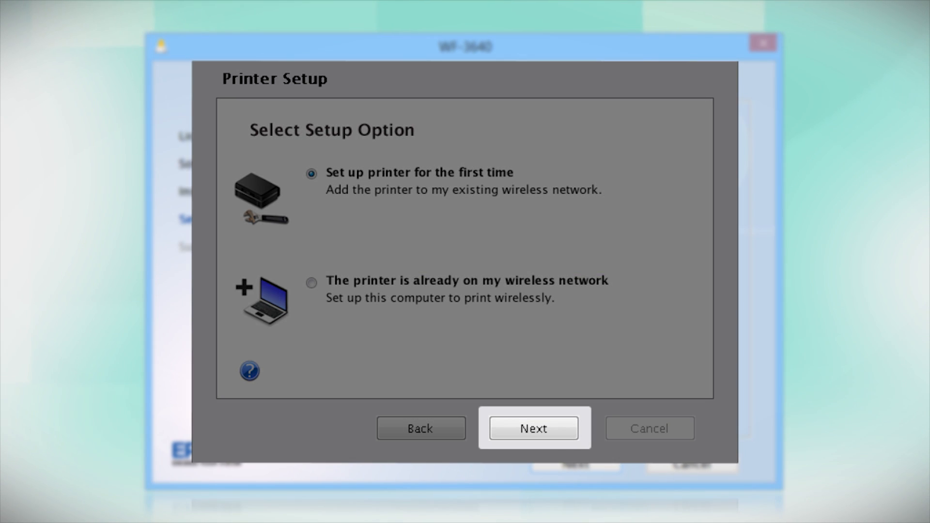
{"action": "left_click", "coordinate": [533, 428]}
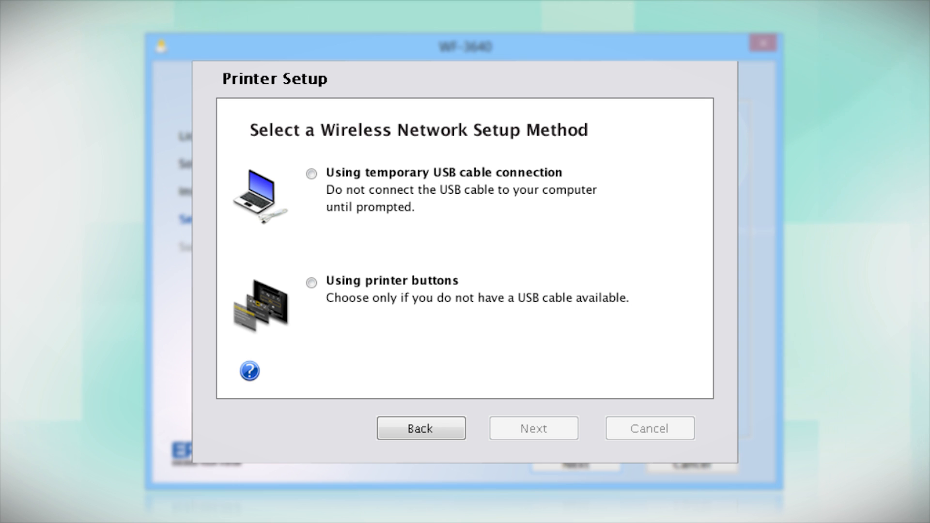
- Pick setup using the printer's buttons instead of a temporary USB cable
{"action": "left_click", "coordinate": [312, 174]}
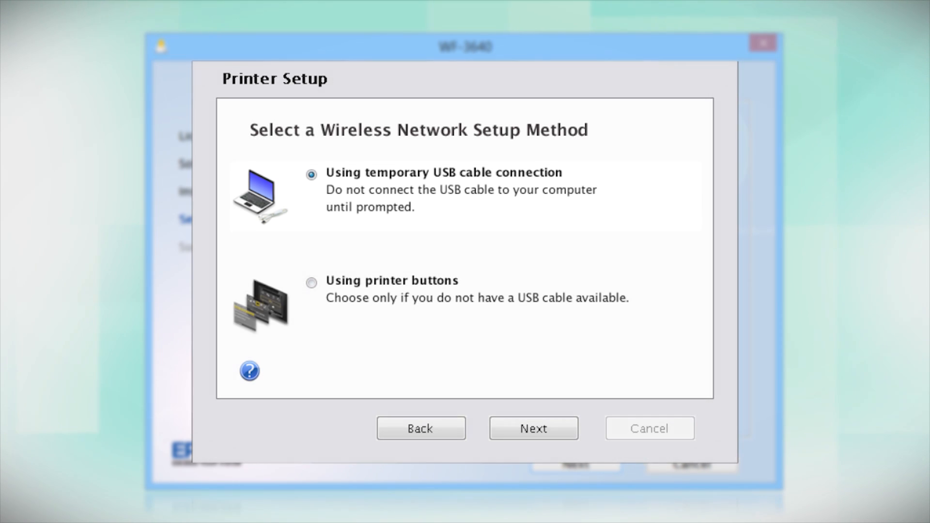
{"action": "left_click", "coordinate": [311, 283]}
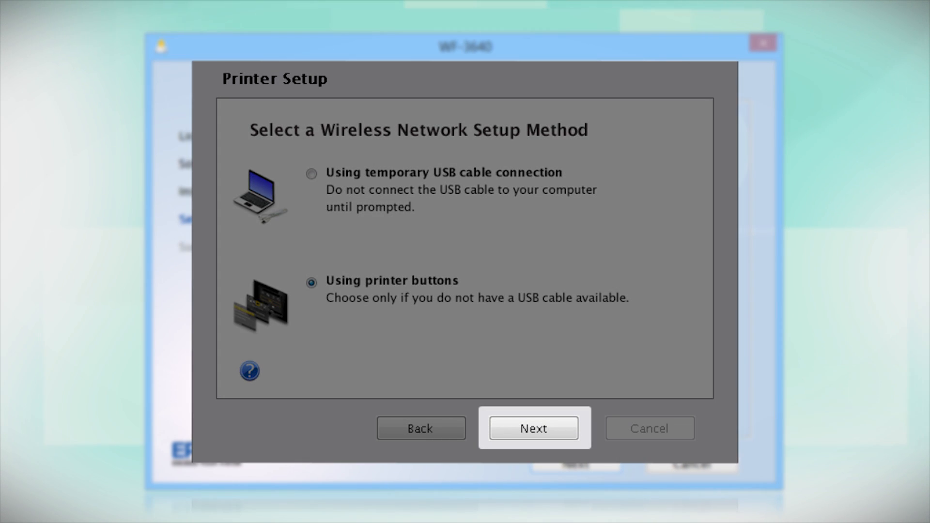
{"action": "left_click", "coordinate": [532, 428]}
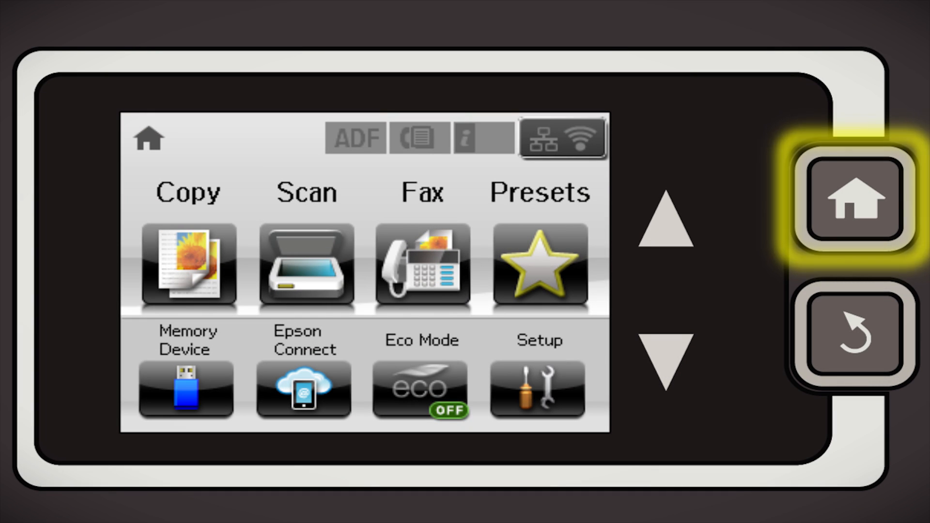
- From the printer's Home screen, run the Wi-Fi Setup Wizard and select My_home's WiFi
{"action": "left_click", "coordinate": [560, 138]}
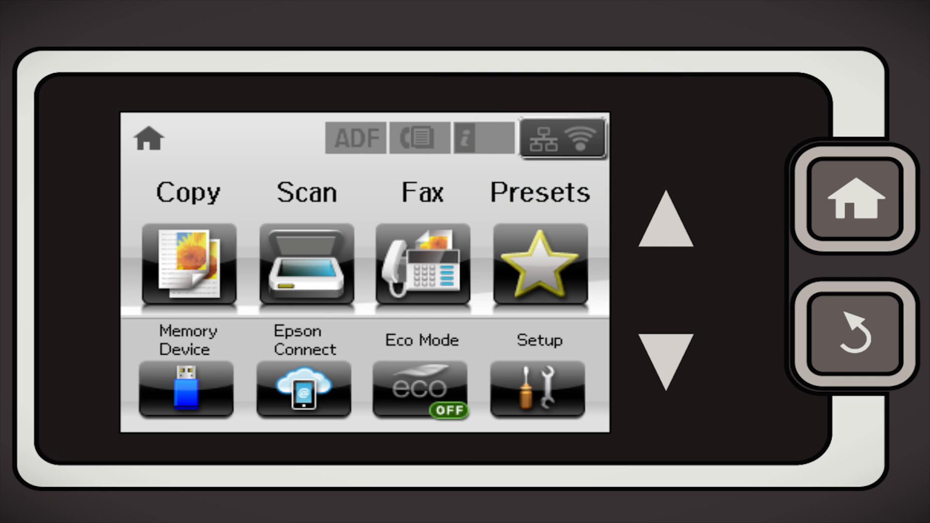
{"action": "left_click", "coordinate": [561, 137]}
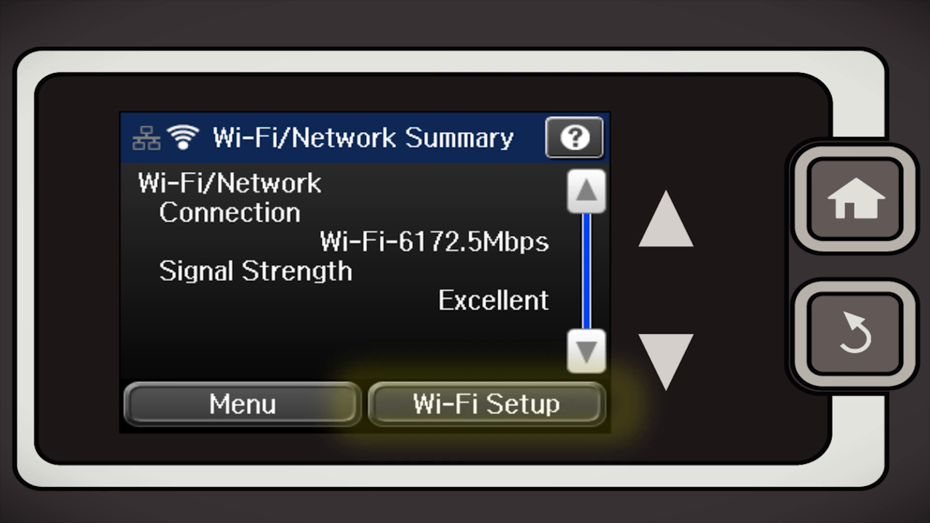
{"action": "left_click", "coordinate": [485, 404]}
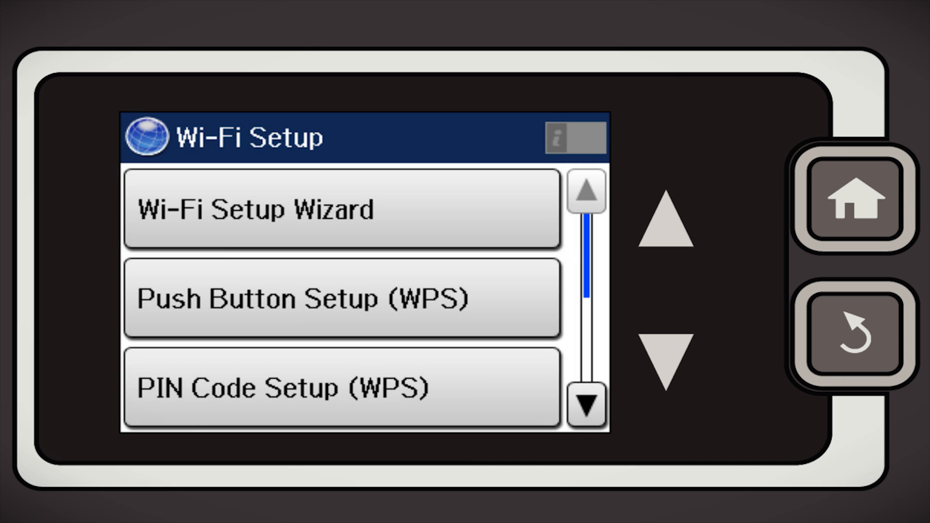
{"action": "left_click", "coordinate": [343, 209]}
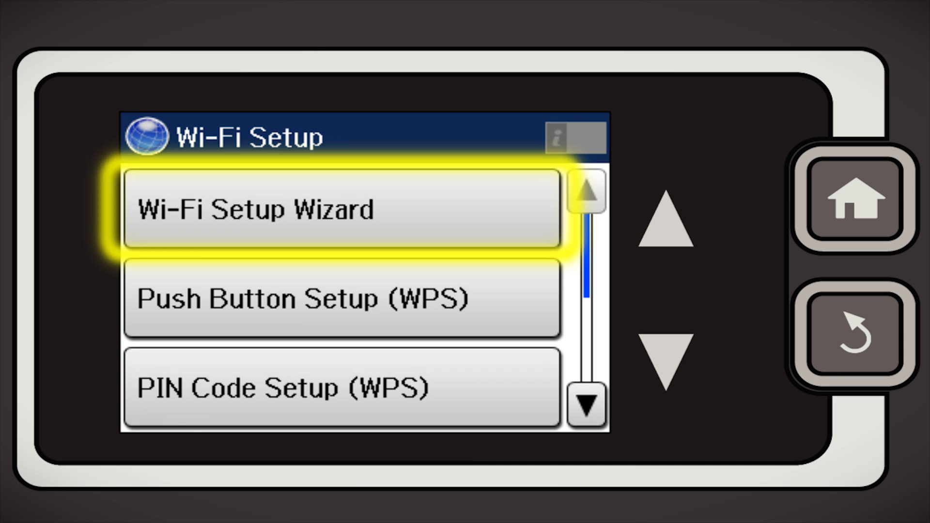
{"action": "left_click", "coordinate": [344, 210]}
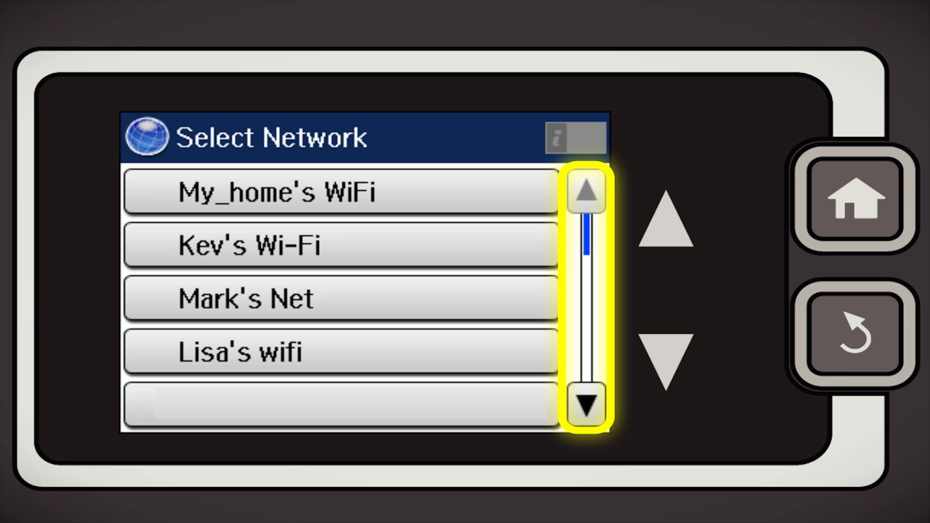
{"action": "left_click", "coordinate": [332, 190]}
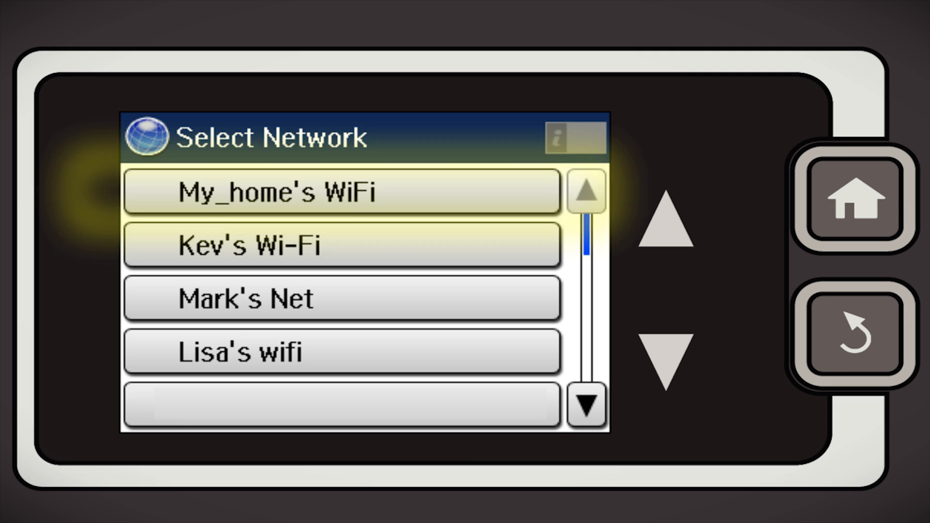
{"action": "left_click", "coordinate": [341, 190]}
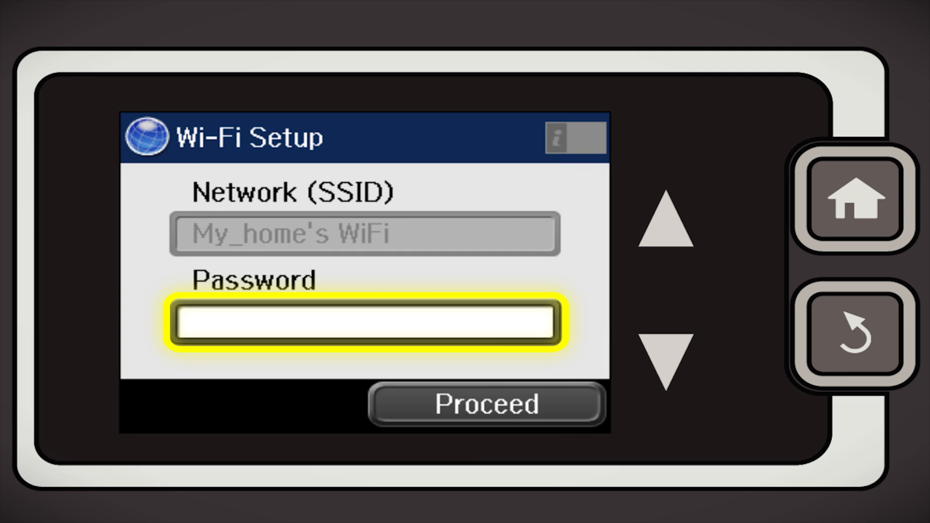
{"action": "left_click", "coordinate": [365, 322]}
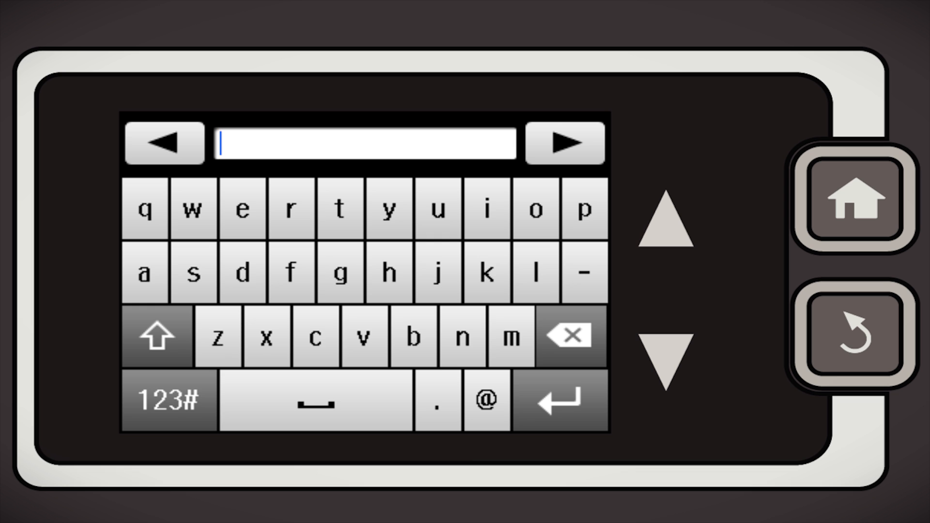
{"action": "left_click", "coordinate": [158, 337]}
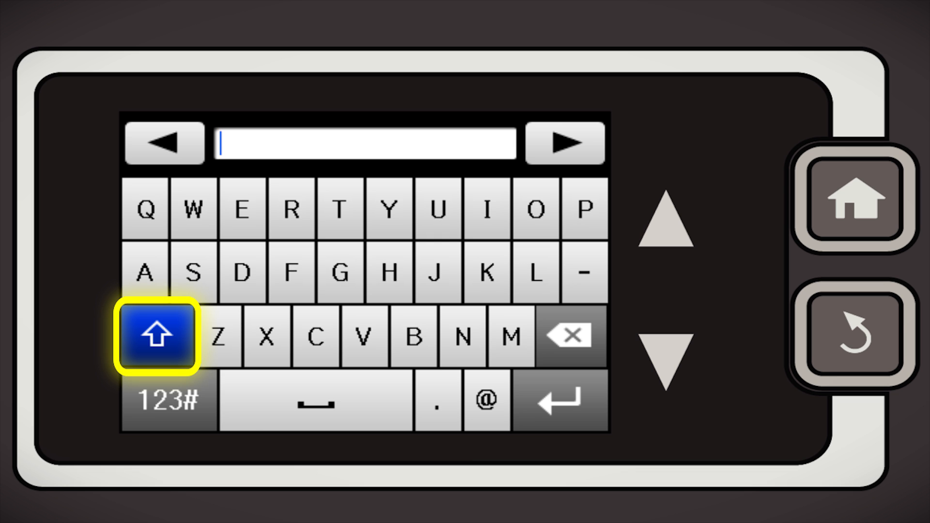
{"action": "left_click", "coordinate": [158, 336]}
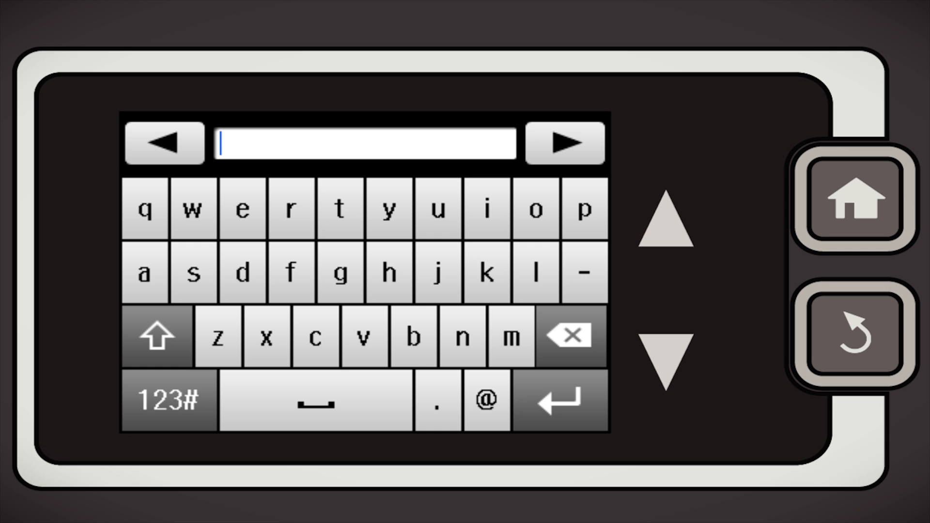
{"action": "left_click", "coordinate": [169, 399]}
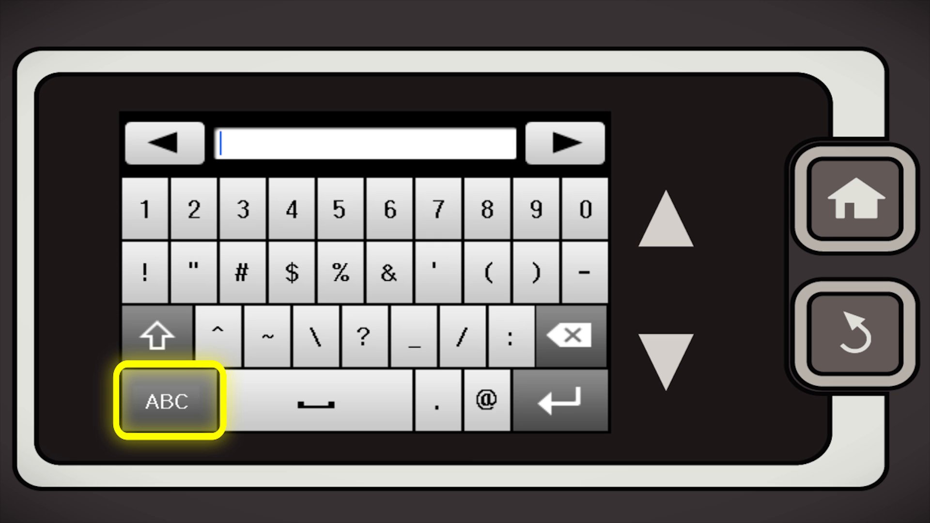
{"action": "left_click", "coordinate": [167, 401]}
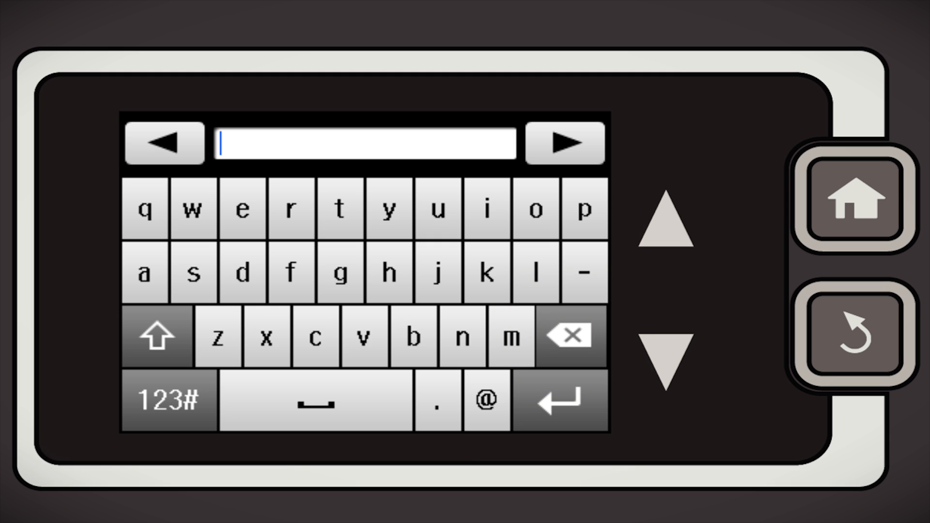
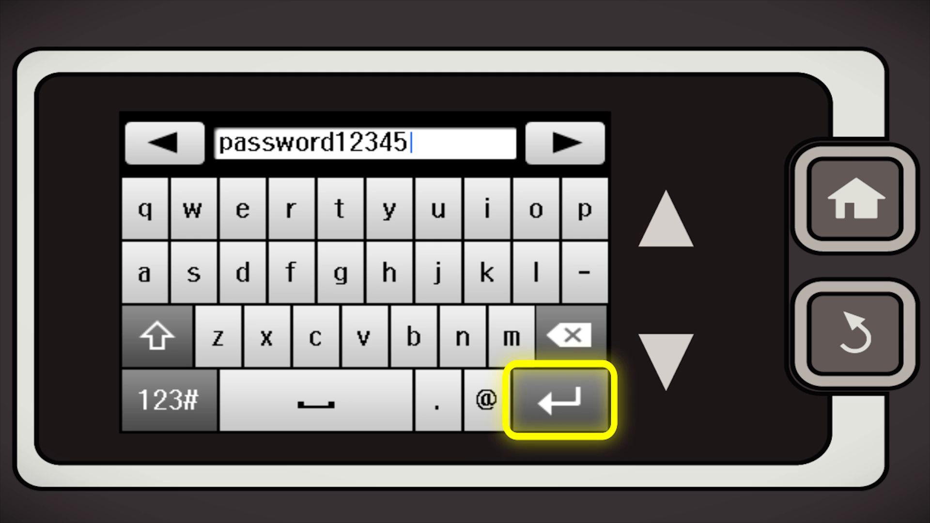
{"action": "left_click", "coordinate": [561, 399]}
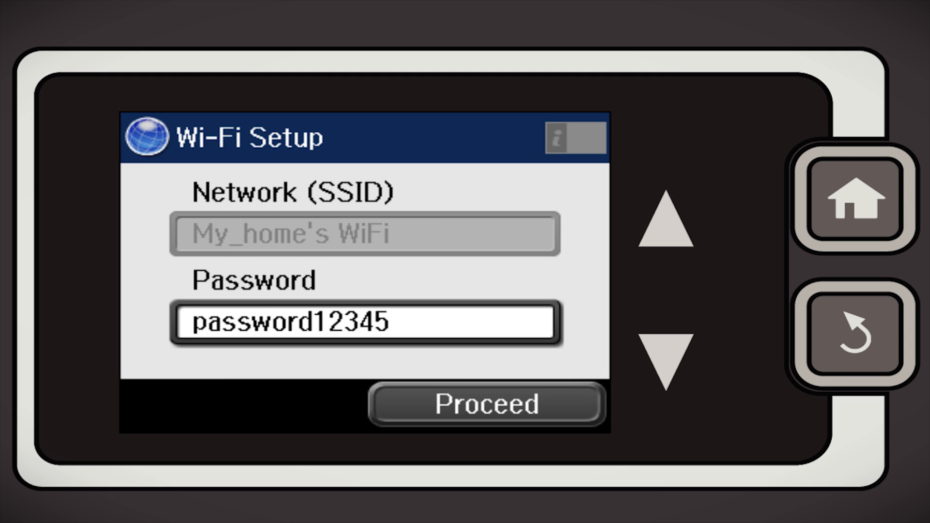
- Proceed, accept the Confirm Settings screen, and close the Setup complete message
{"action": "left_click", "coordinate": [486, 405]}
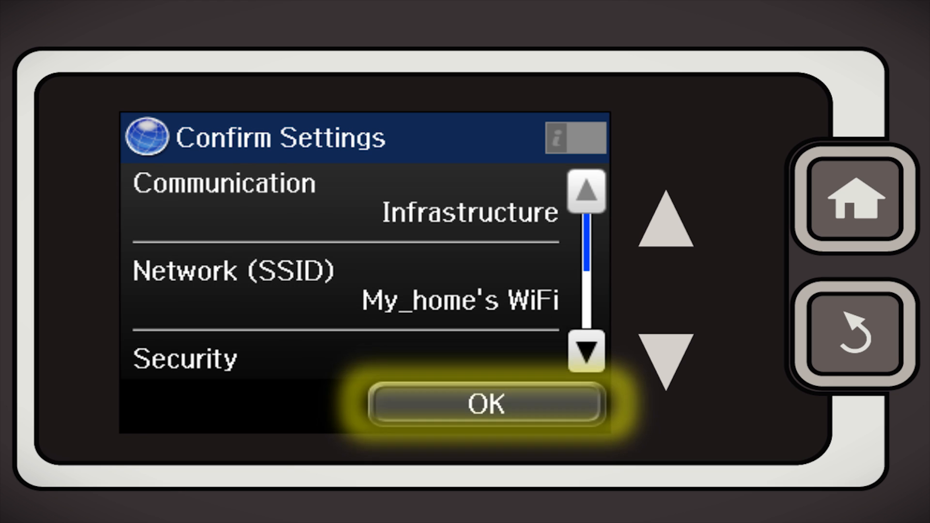
{"action": "left_click", "coordinate": [486, 403]}
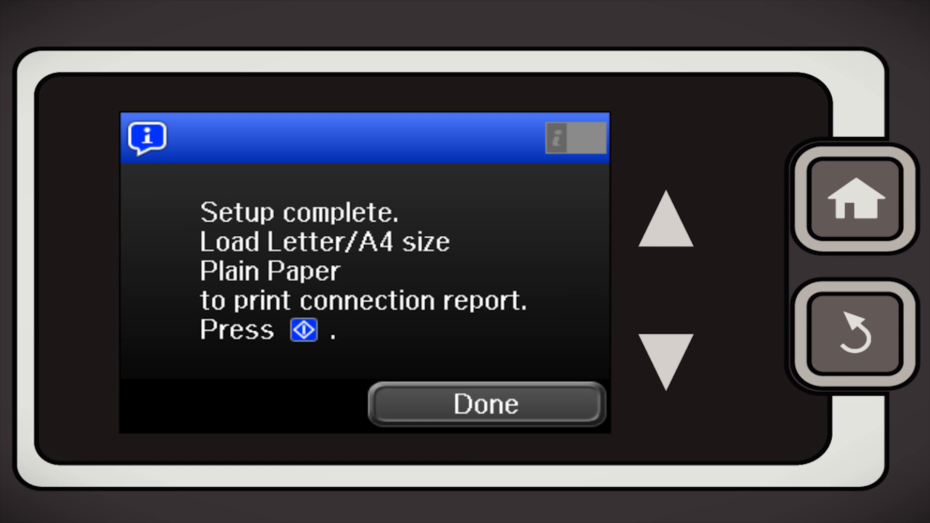
{"action": "left_click", "coordinate": [486, 405]}
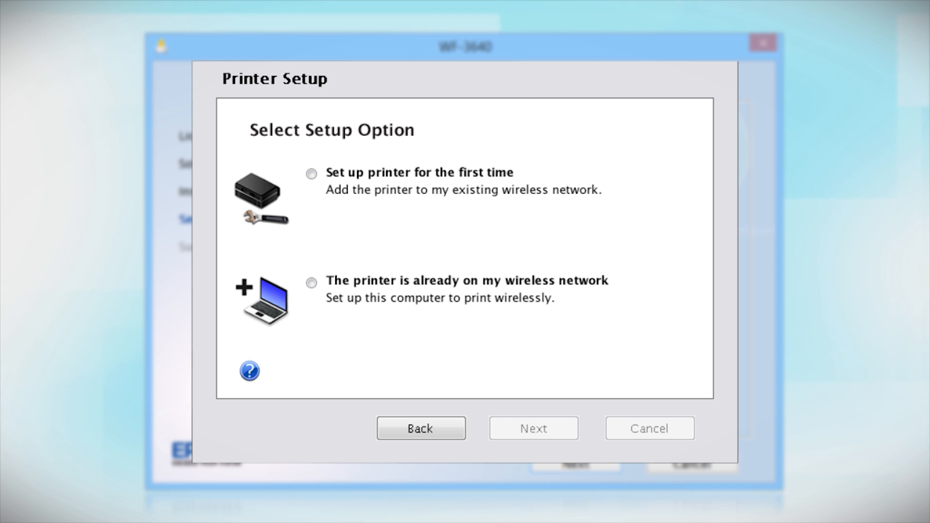
- Select 'The printer is already on my wireless network' on Select Setup Option
{"action": "left_click", "coordinate": [311, 282]}
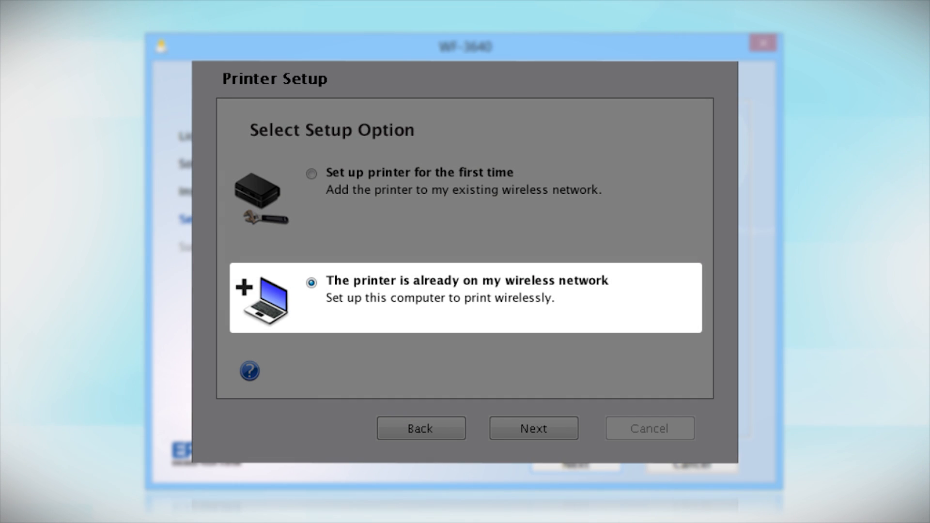